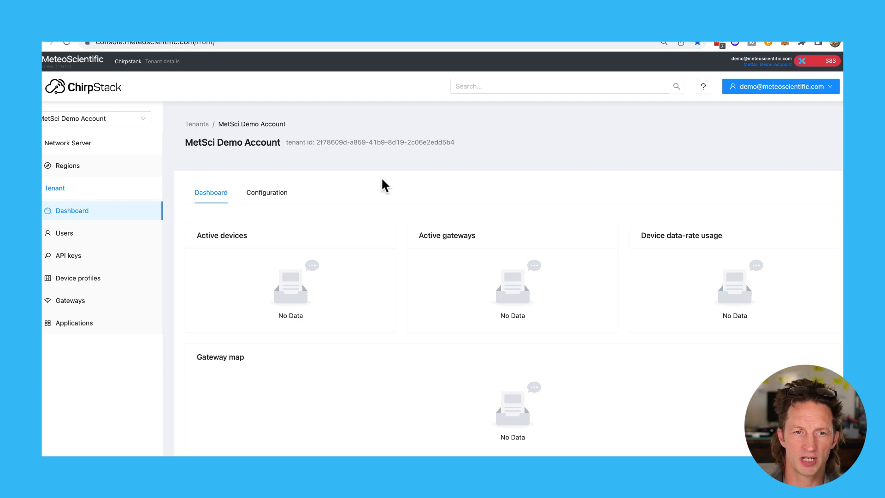
pyautogui.moveTo(79, 216)
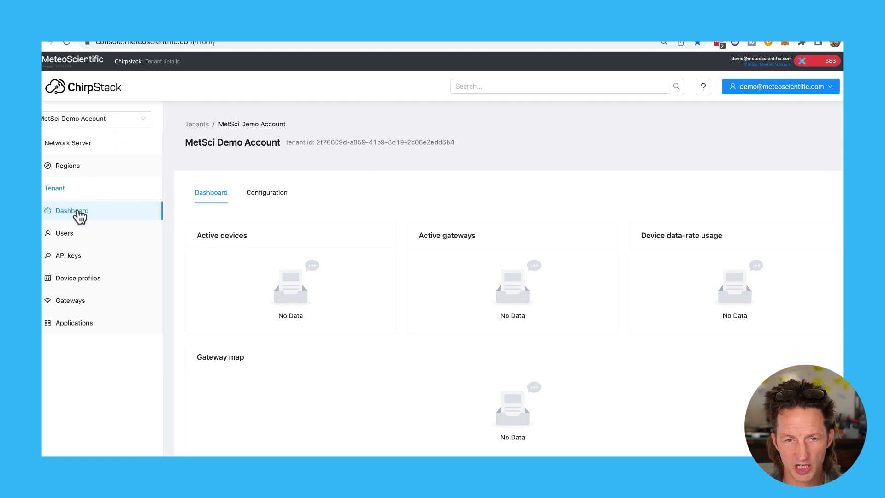
pyautogui.moveTo(180, 289)
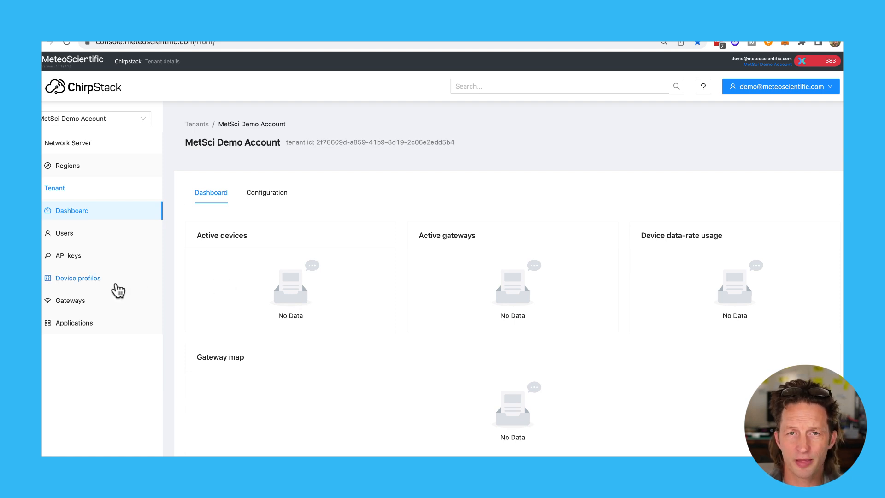
pyautogui.moveTo(104, 290)
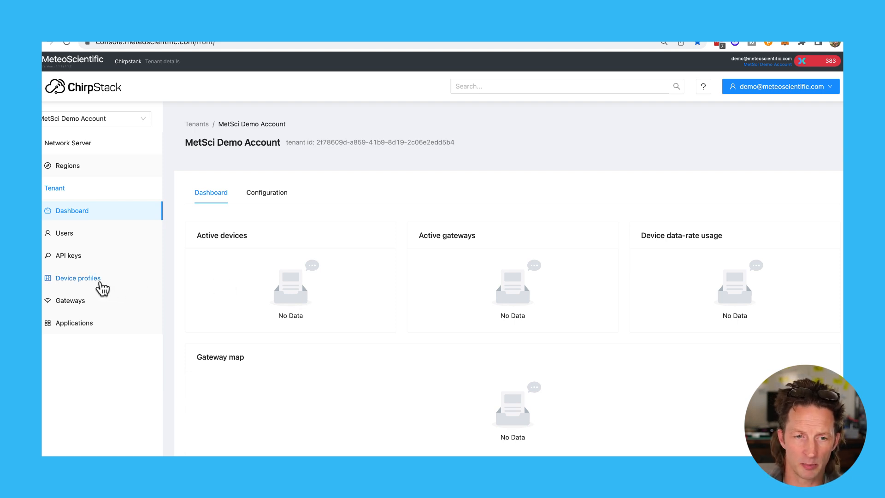
# Pass through the tenant's device profiles and land on the Applications list
pyautogui.click(77, 277)
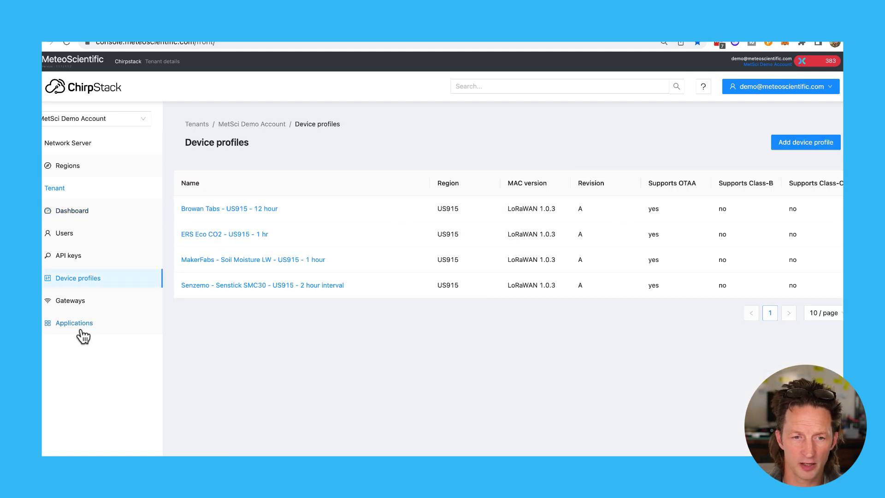
pyautogui.click(74, 323)
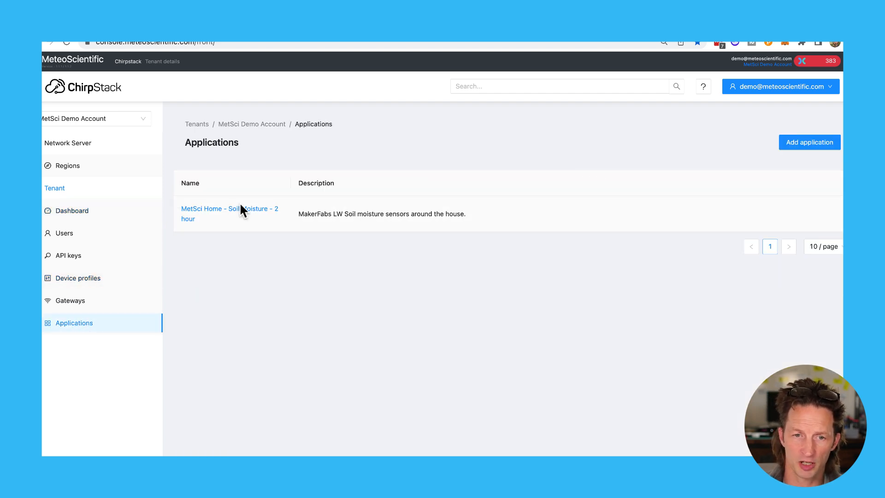
# Go back to the MetSci Demo Account tenant dashboard
pyautogui.click(72, 210)
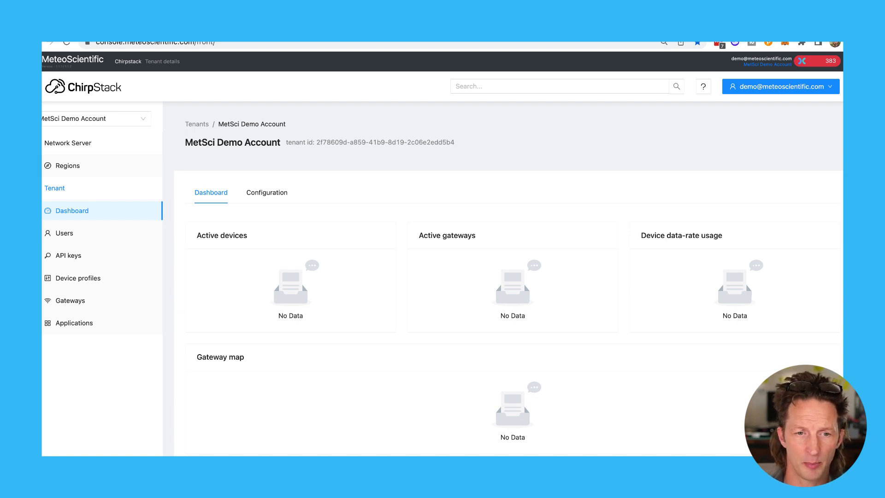
pyautogui.moveTo(95, 285)
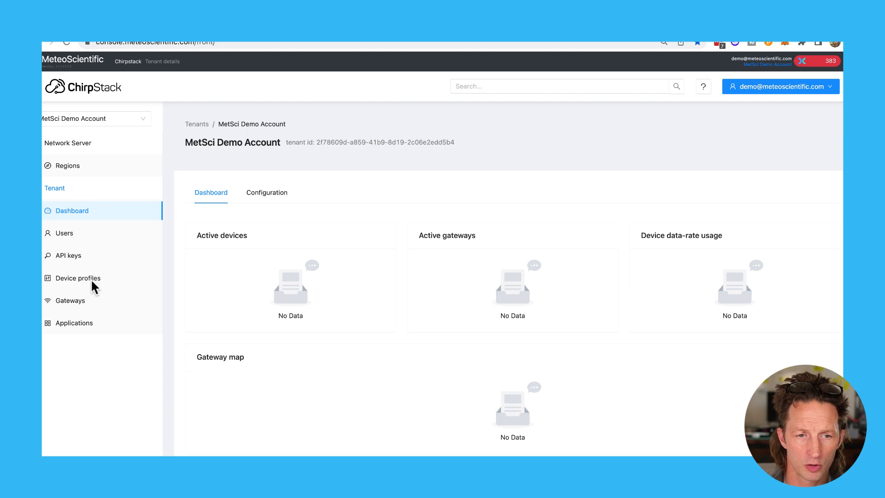
# Begin a new device in the MetSci Home - Soil Moisture - 2 hour application
pyautogui.click(74, 323)
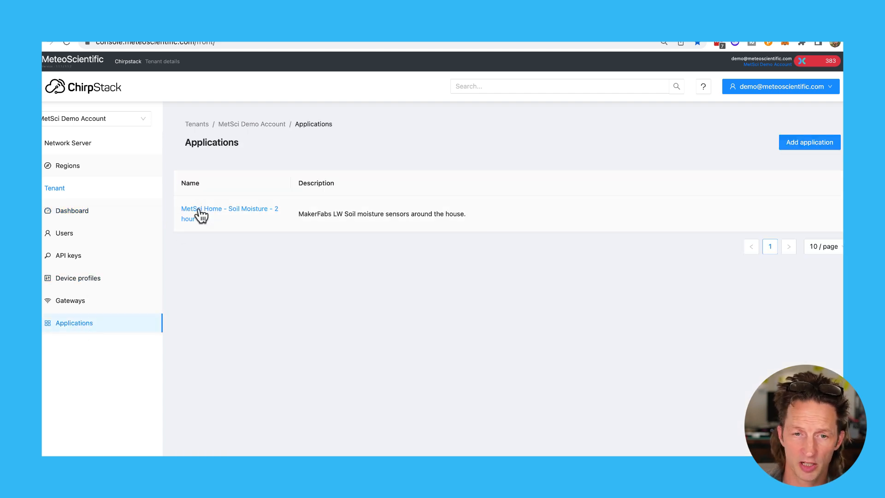
pyautogui.click(230, 209)
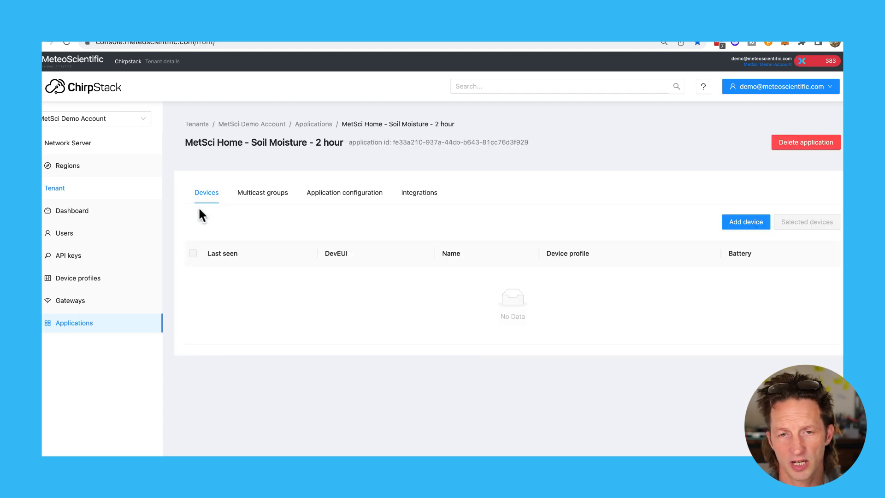
pyautogui.moveTo(725, 225)
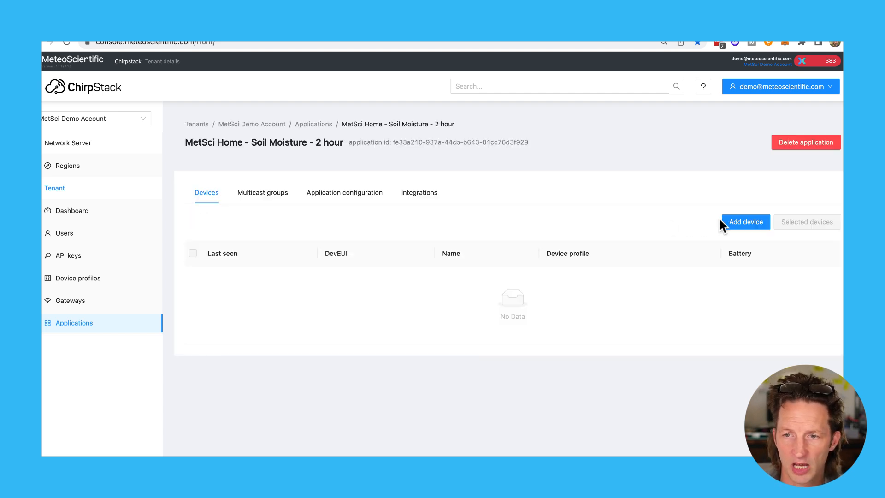
pyautogui.click(745, 221)
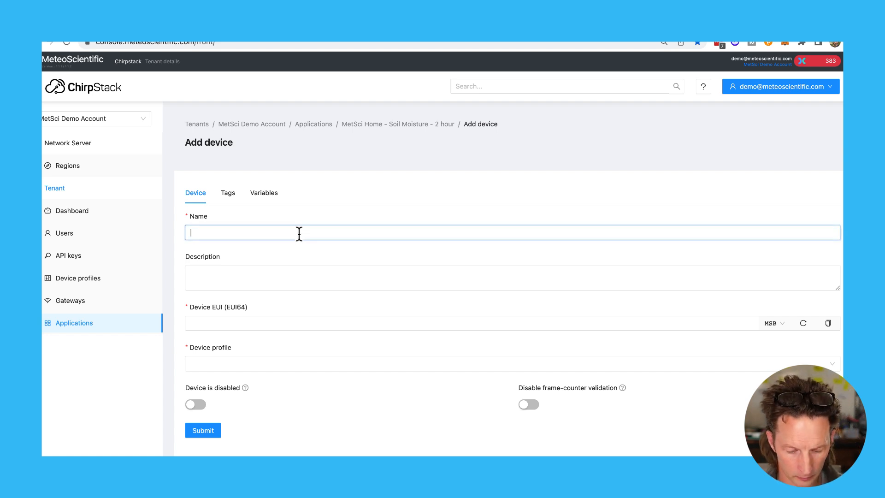
# Enter a placeholder device name and a description with the avocado tree location, June 12th date and enclosure link
pyautogui.write('Device name - last 4 of DevEUI - position')
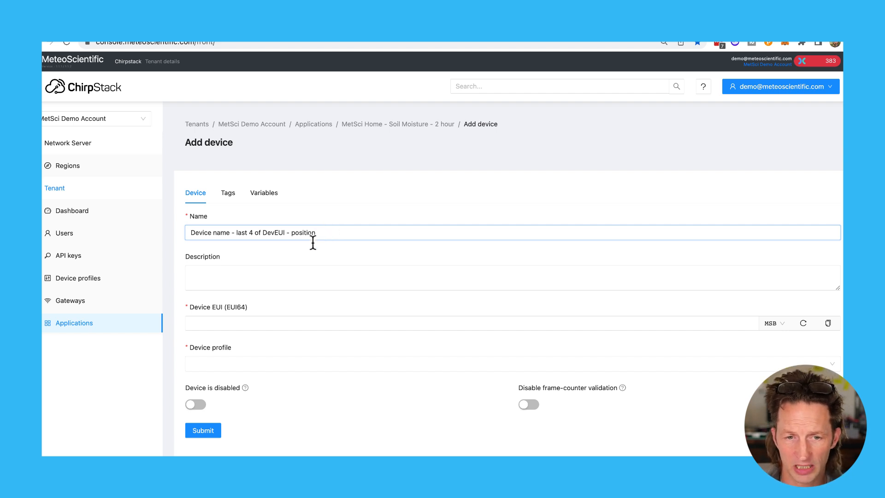
pyautogui.click(512, 278)
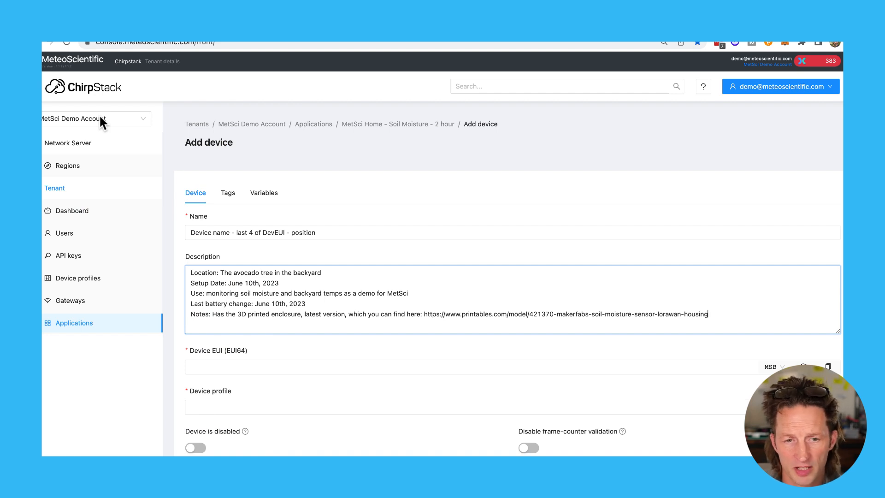
pyautogui.moveTo(247, 288)
pyautogui.write('2')
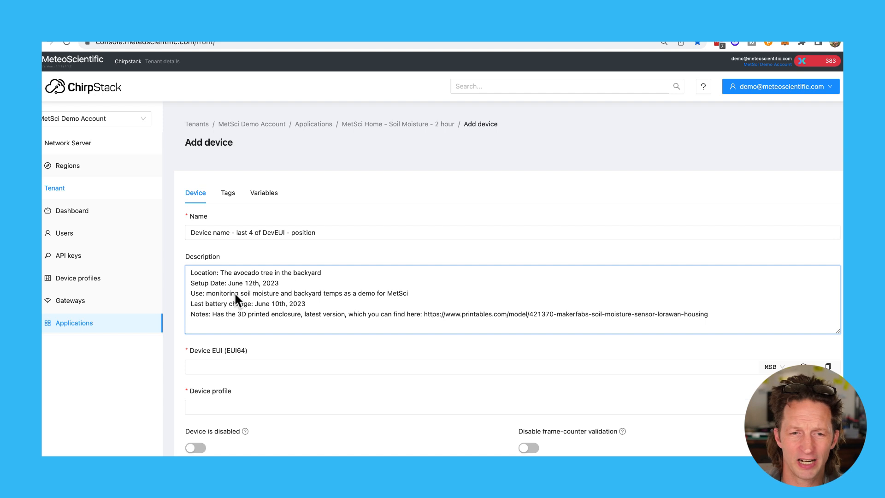
pyautogui.moveTo(231, 305)
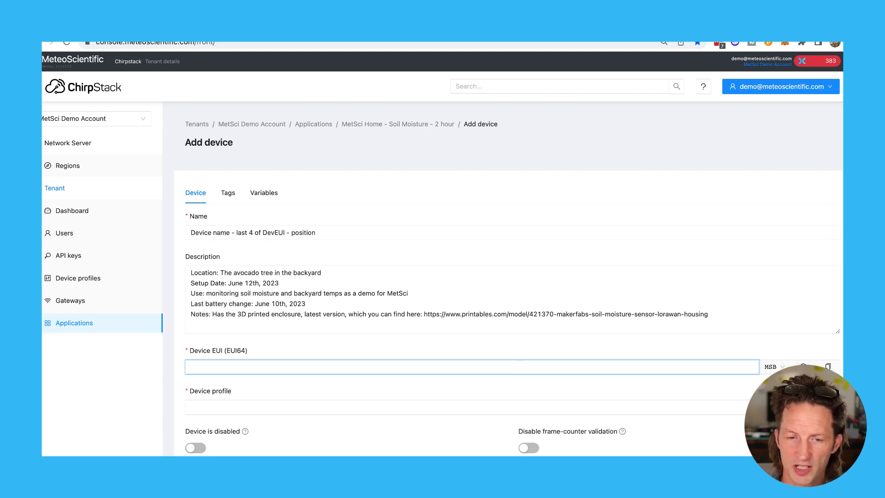
# Enter Device EUI 93aa08d078b8cb58 and copy it for the spreadsheet
pyautogui.write('93aa08d078b8cb58')
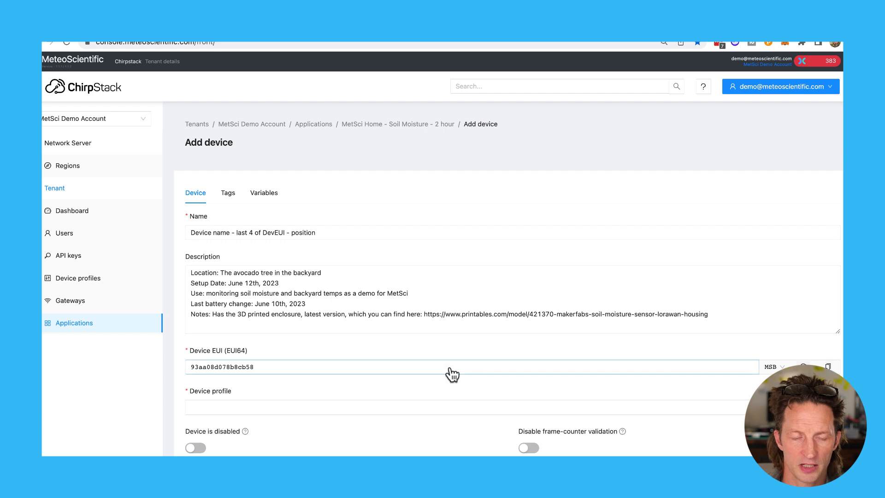
pyautogui.moveTo(135, 225)
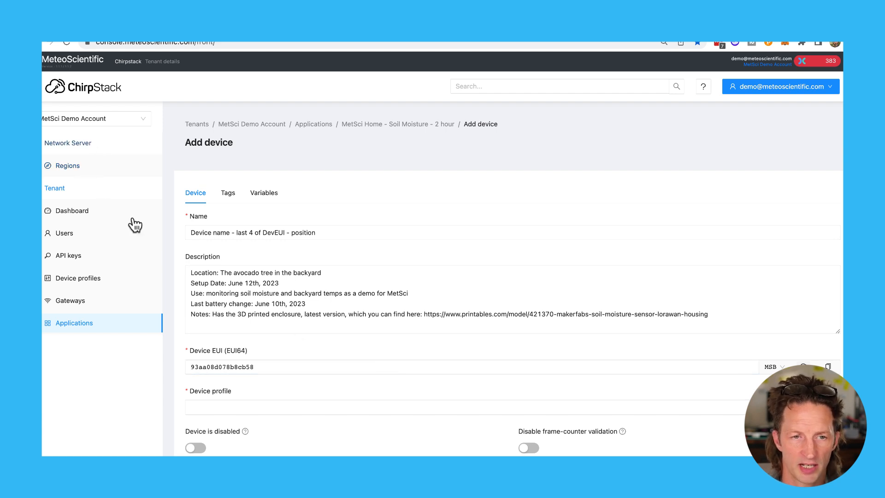
pyautogui.click(240, 367)
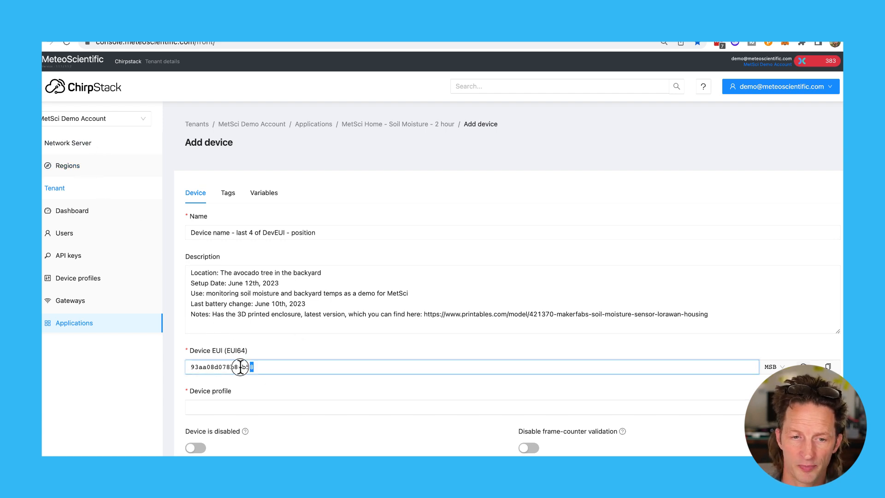
pyautogui.rightClick(239, 366)
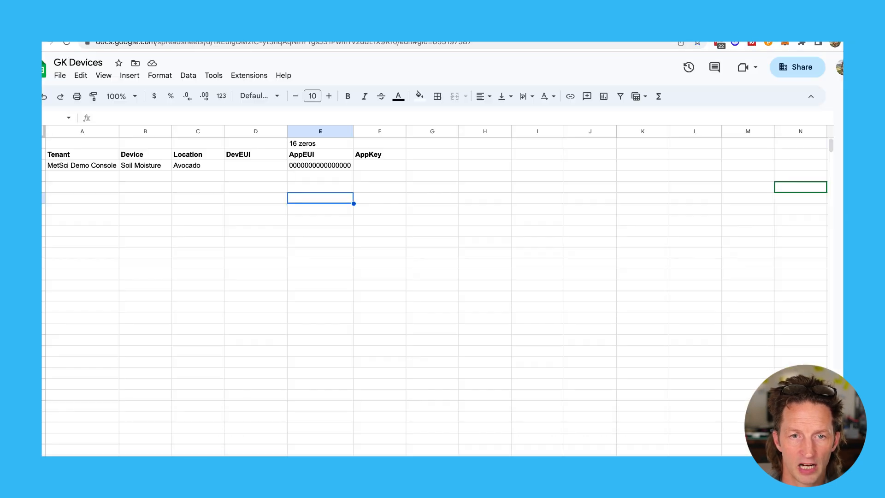
# Paste 93aa08d078b8cb58 into the Soil Moisture row's DevEUI cell in the GK Devices sheet
pyautogui.click(256, 165)
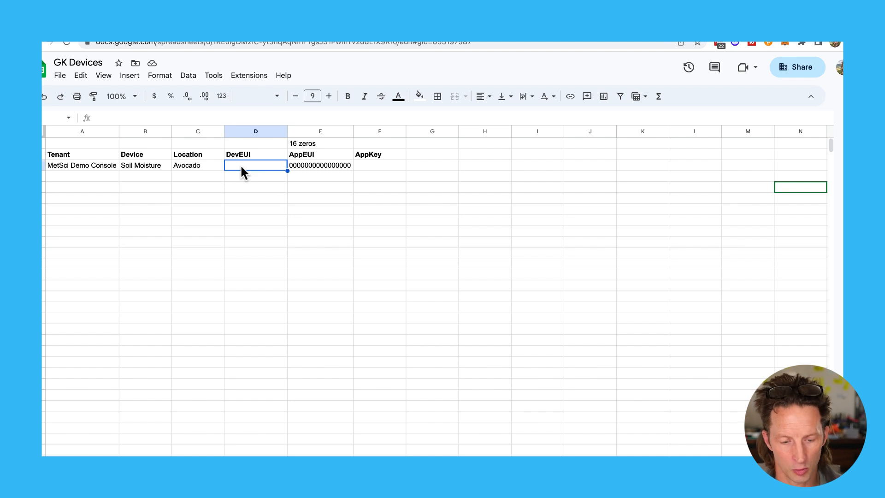
pyautogui.press('ctrl+v')
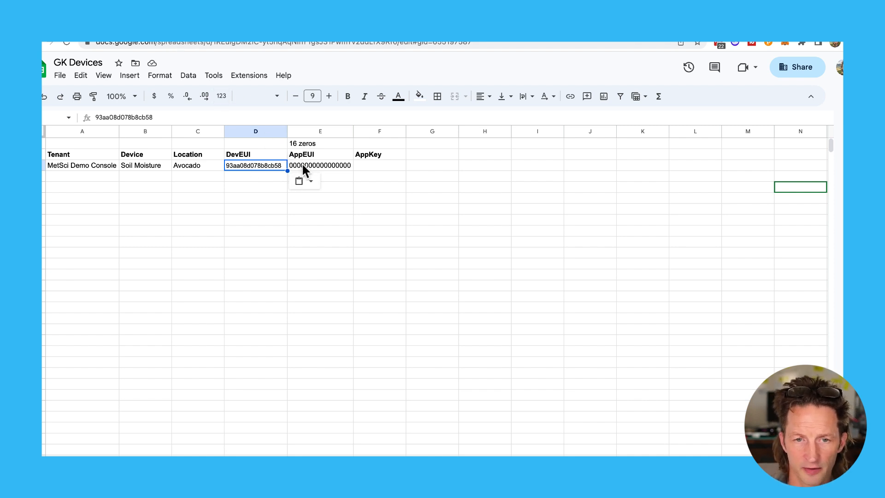
pyautogui.click(320, 165)
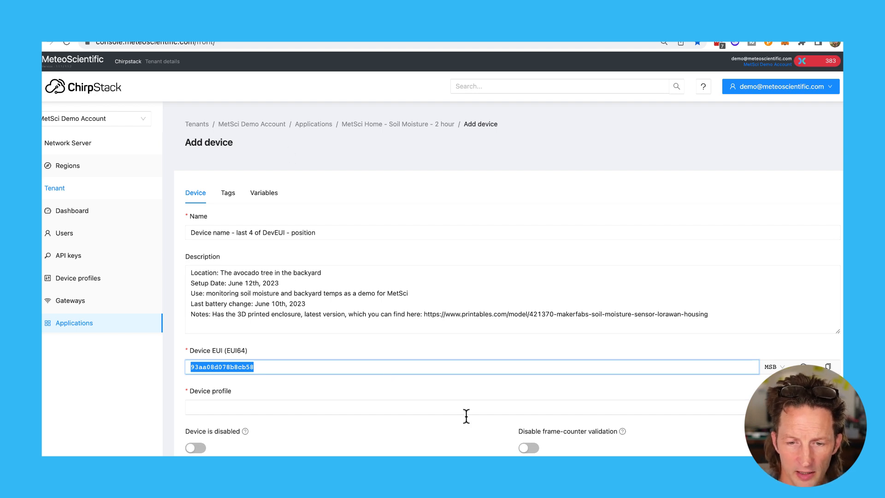
# Assign the MakerFabs Soil Moisture LW US915 1-hour device profile
pyautogui.click(469, 407)
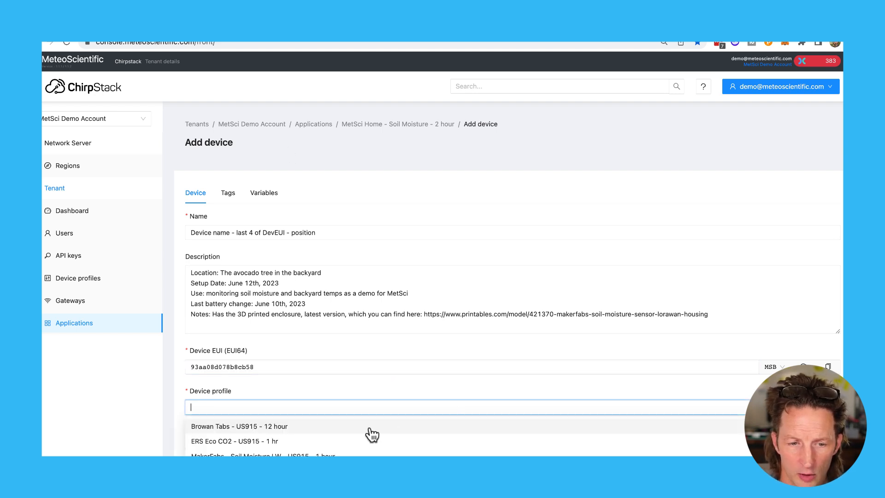
pyautogui.click(255, 456)
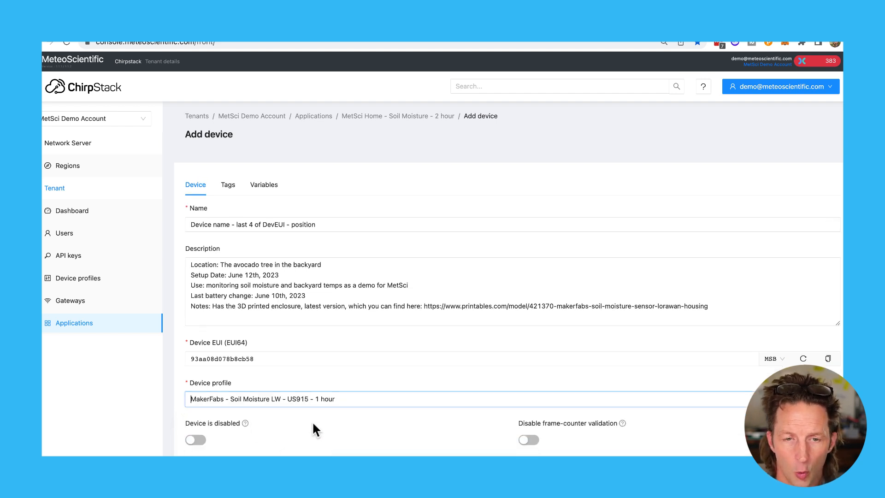
# Add an app_eui variable set to sixteen zeros
pyautogui.click(228, 184)
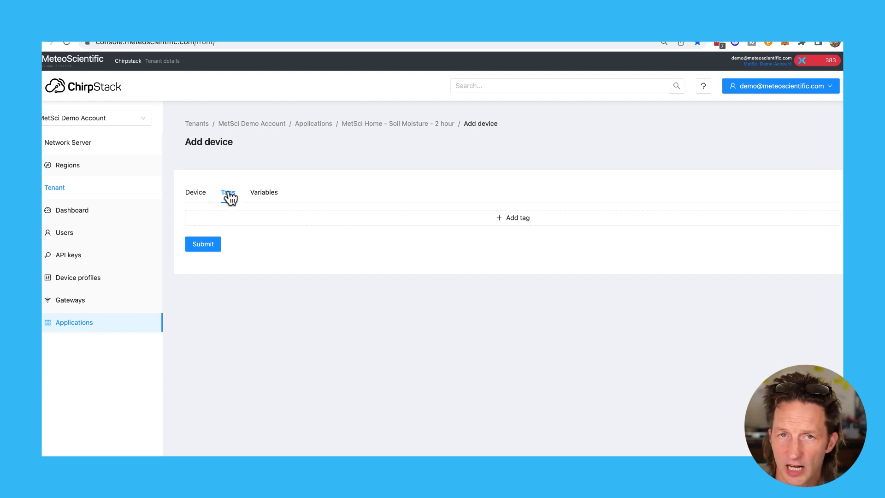
pyautogui.click(227, 192)
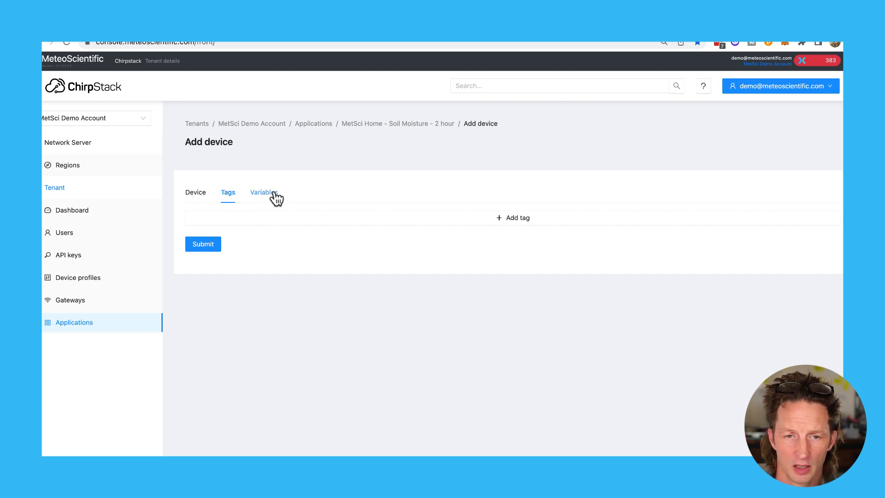
pyautogui.click(264, 192)
pyautogui.write('a')
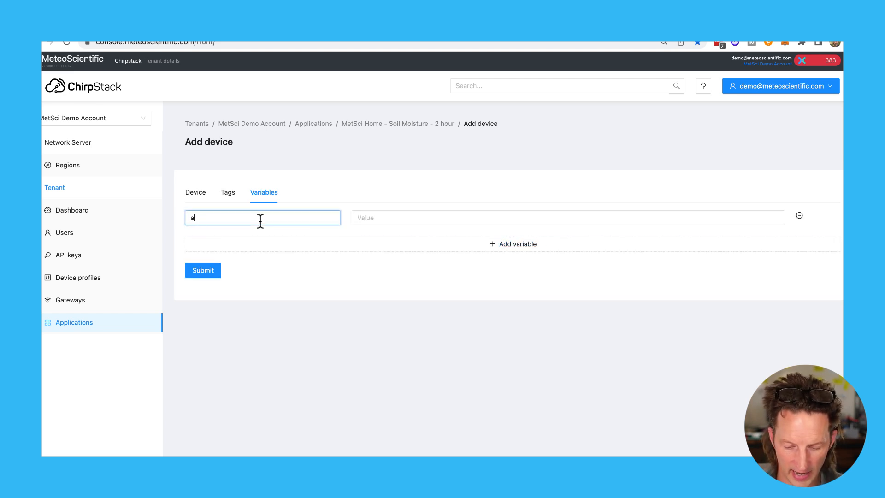
pyautogui.write('pp_eui')
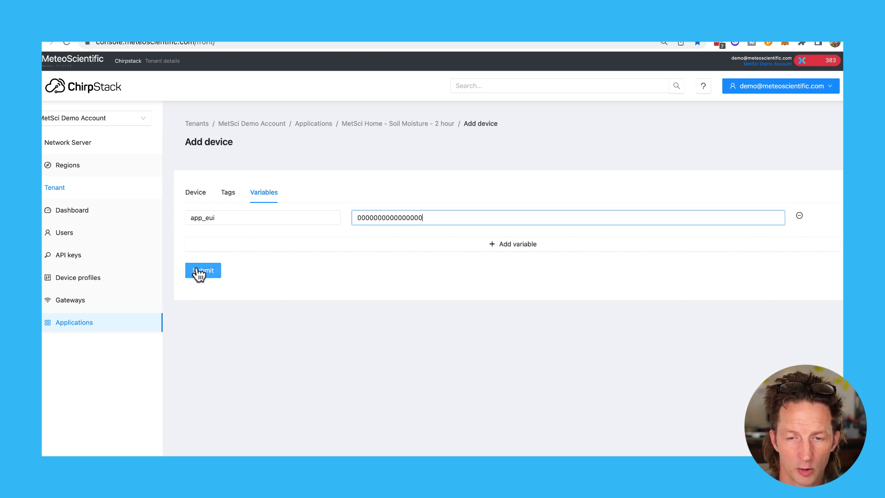
# Create the device and reveal its generated OTAA application key in plain text
pyautogui.click(203, 270)
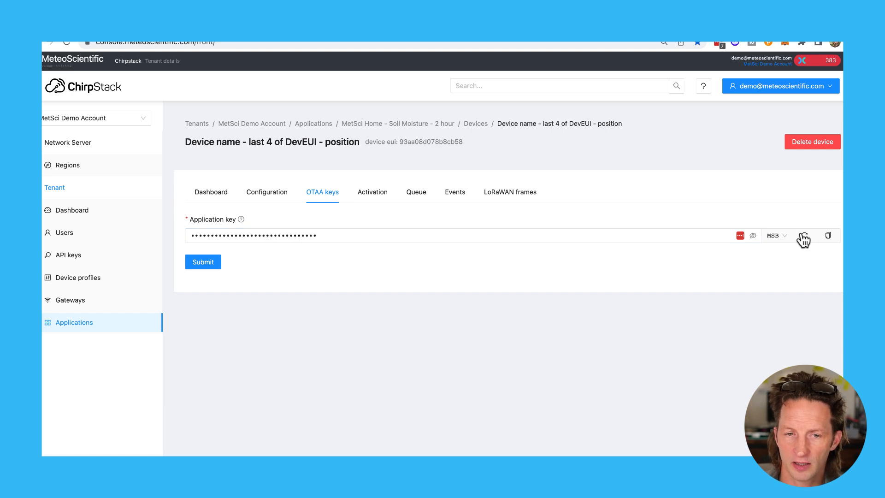
pyautogui.click(753, 236)
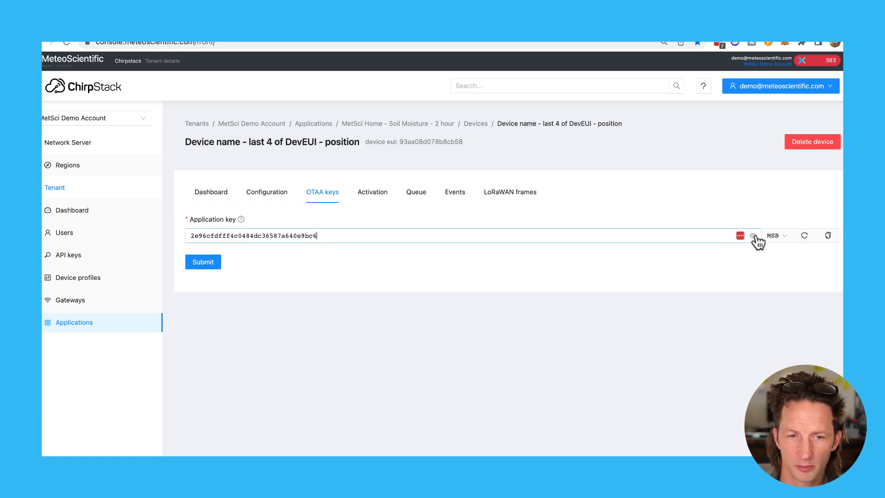
pyautogui.click(253, 235)
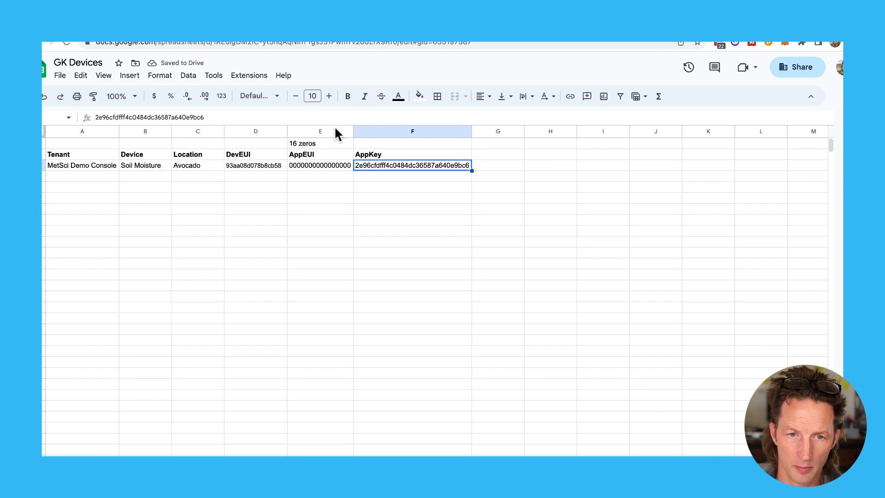
pyautogui.moveTo(270, 174)
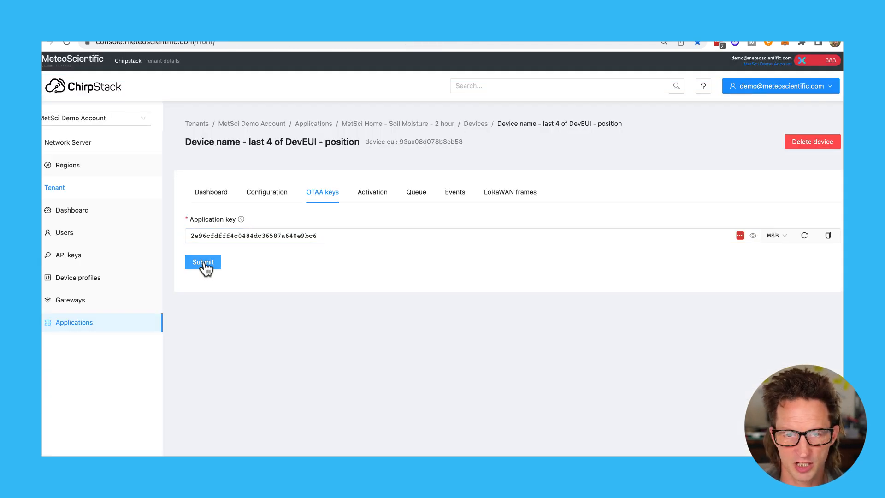
# Save the device's OTAA application key, landing on its empty dashboard
pyautogui.click(203, 262)
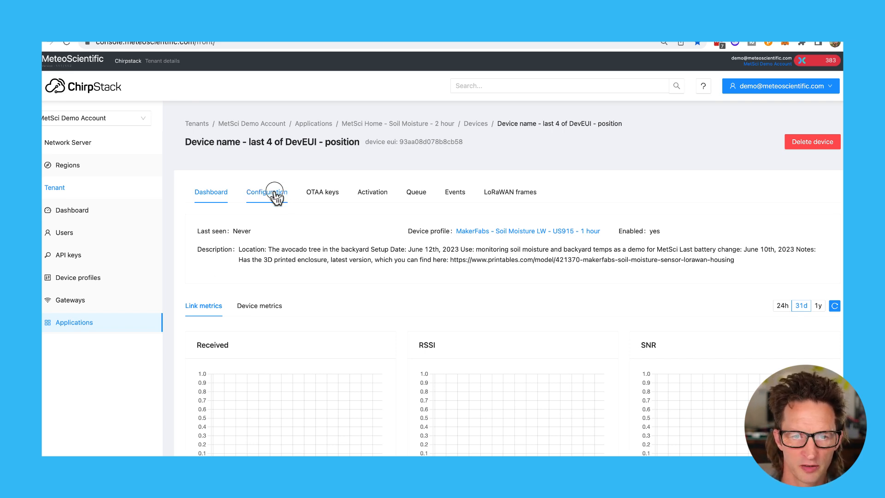
# Rename the device to 'Soil Moisture- cb58 - avocado' in Configuration and save it
pyautogui.click(266, 191)
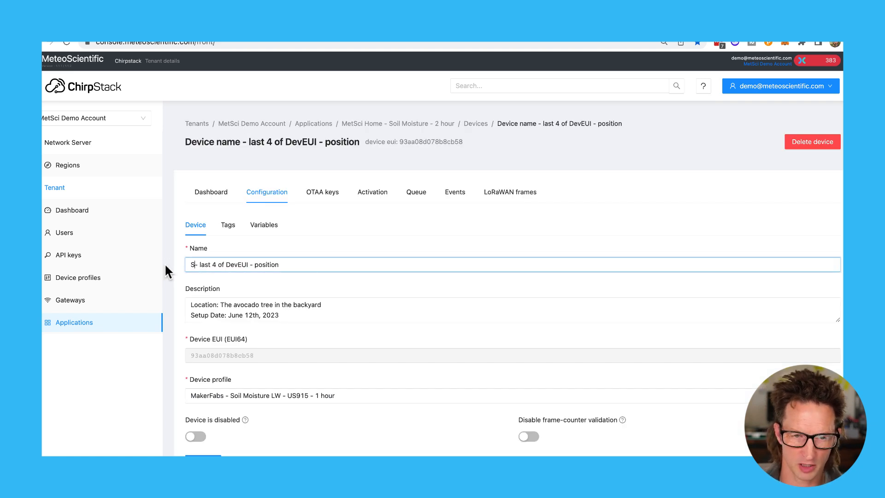
pyautogui.write('co')
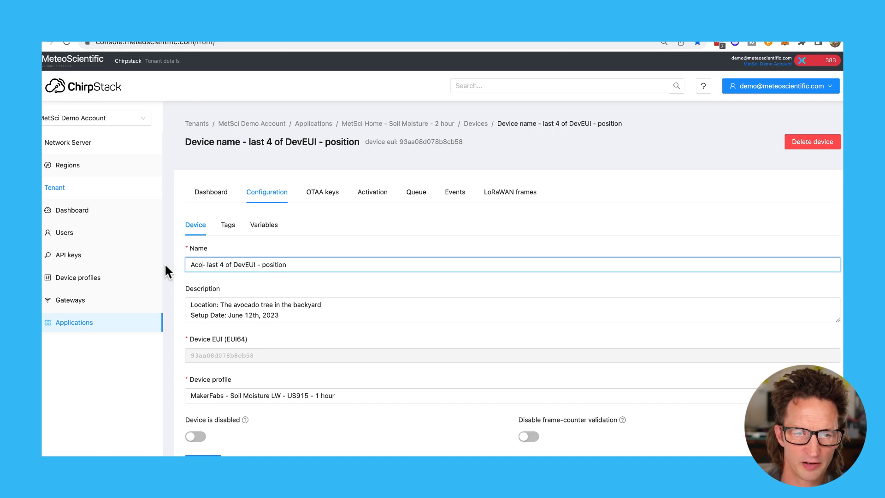
pyautogui.write('Soil Moisture')
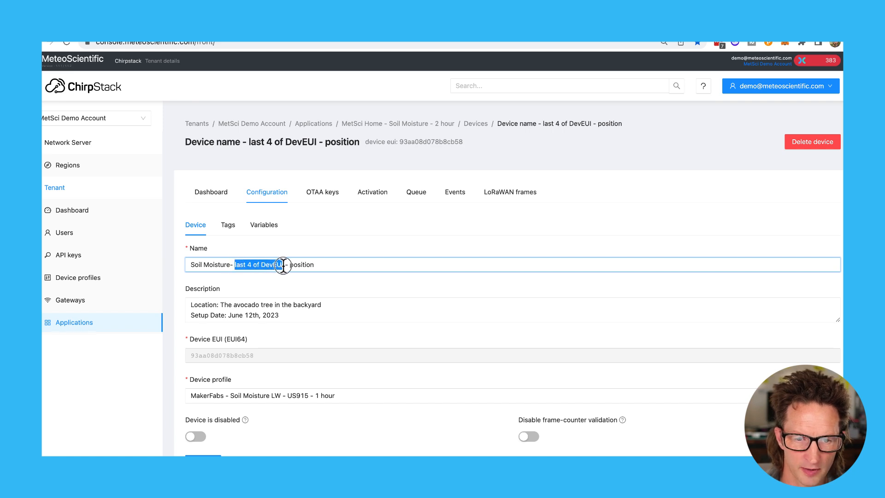
pyautogui.write('cb58')
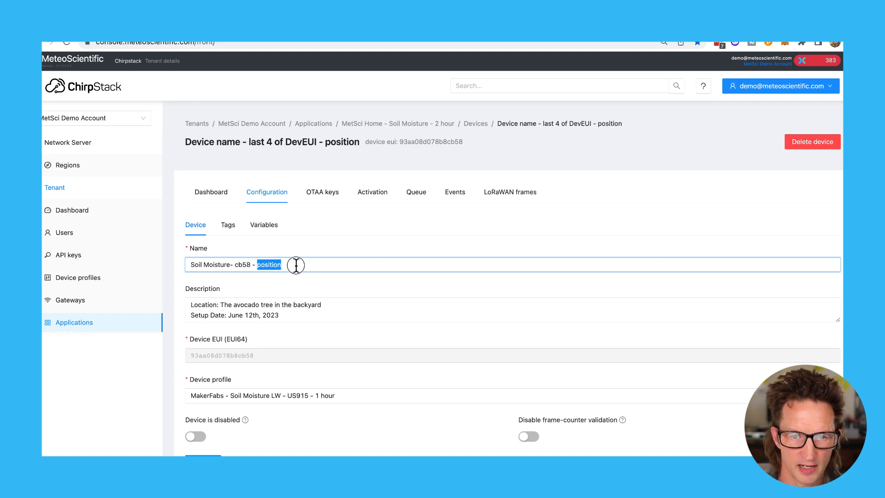
pyautogui.write('avo')
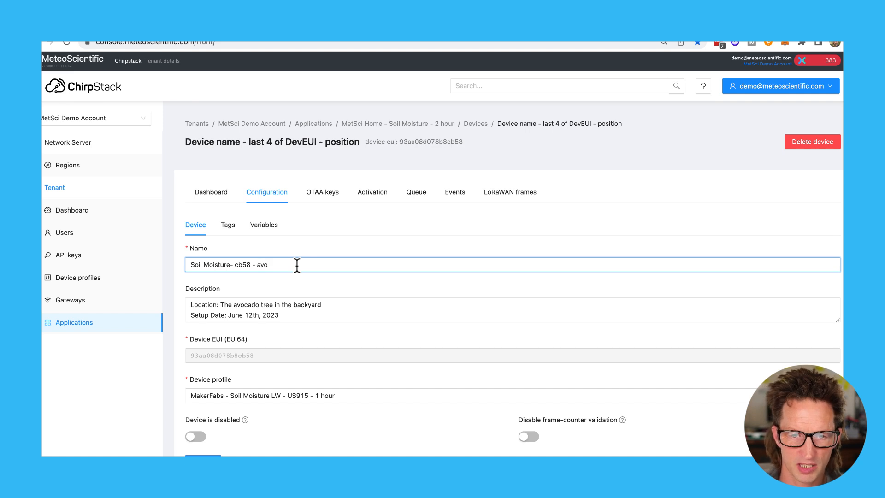
pyautogui.write('cado')
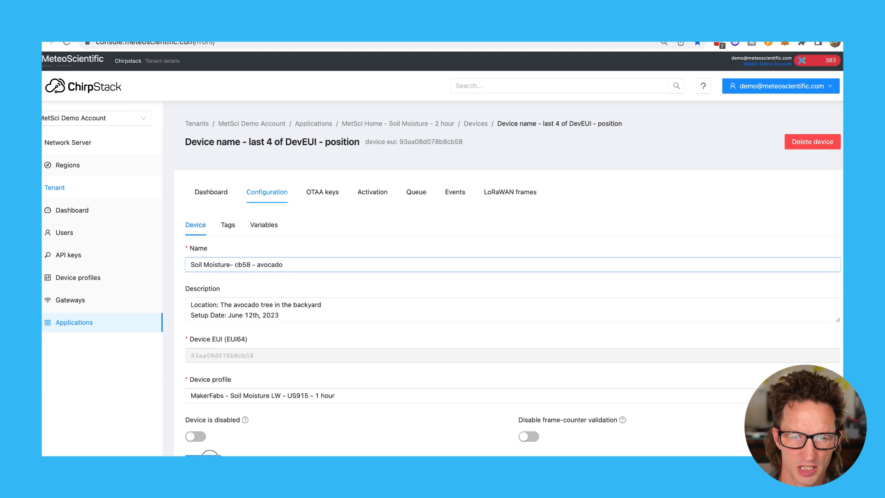
pyautogui.click(205, 454)
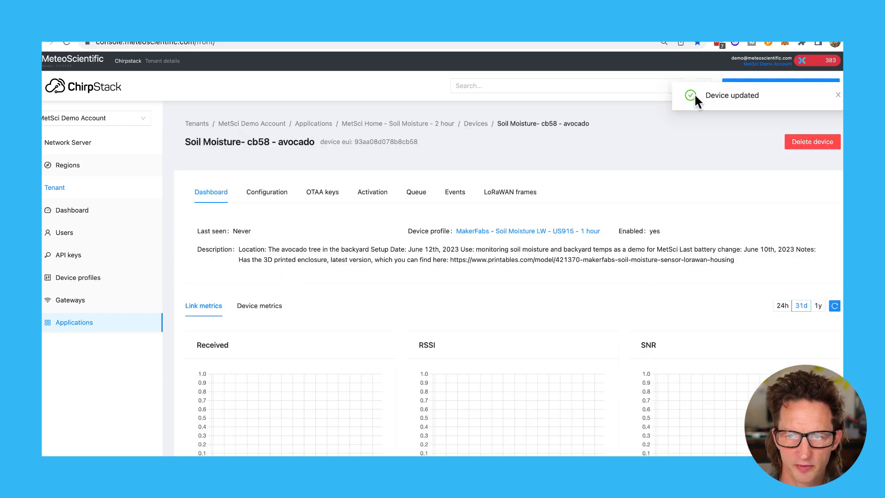
# Review the device dashboard's empty link-metrics charts (received, RSSI, SNR, errors)
pyautogui.scroll(-3)
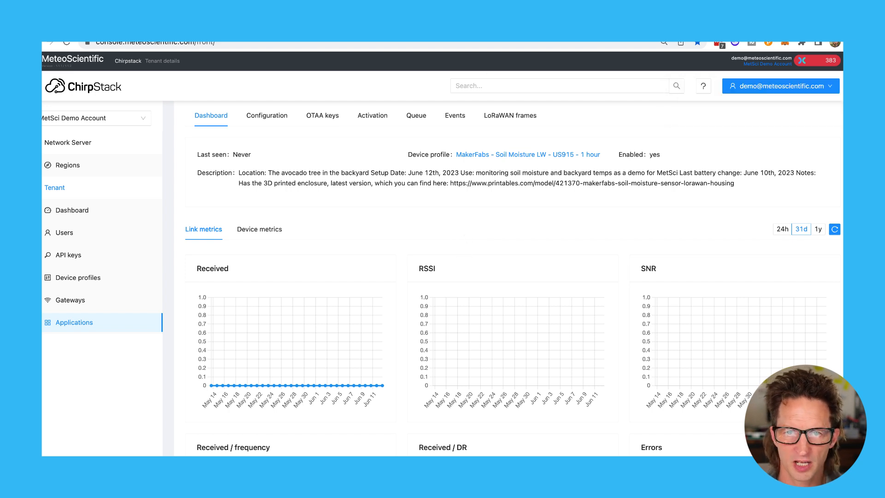
pyautogui.moveTo(253, 159)
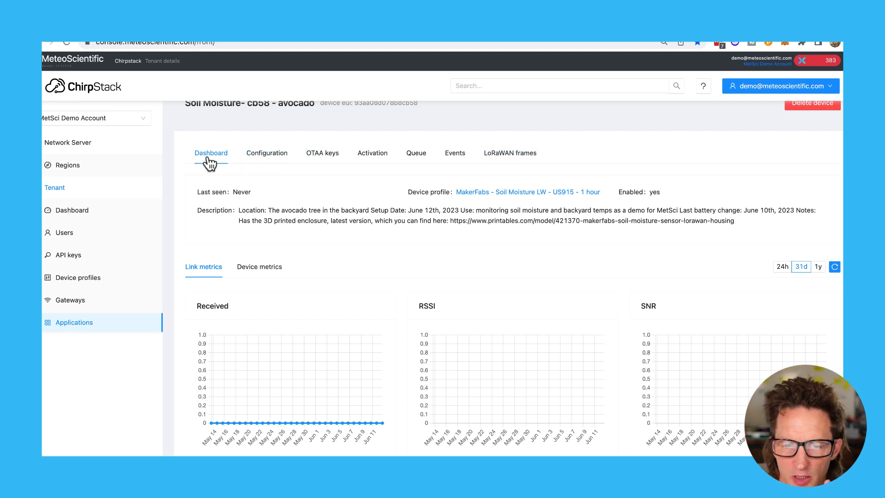
pyautogui.moveTo(273, 379)
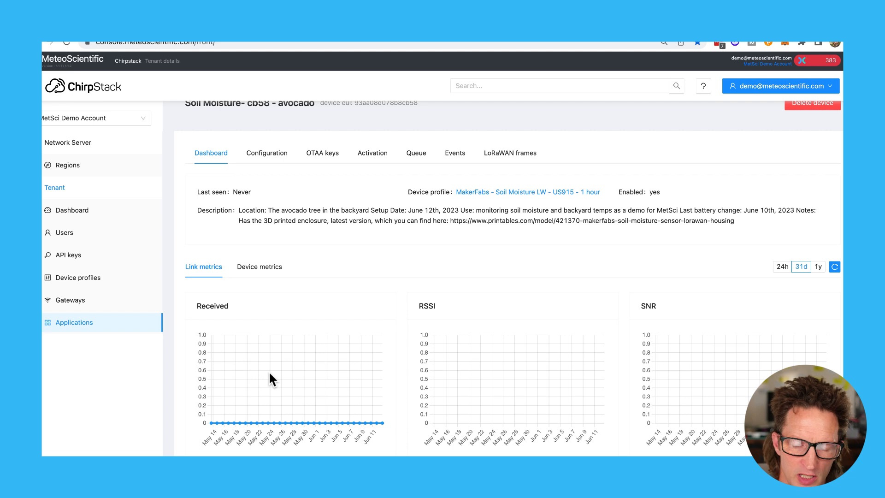
pyautogui.moveTo(429, 317)
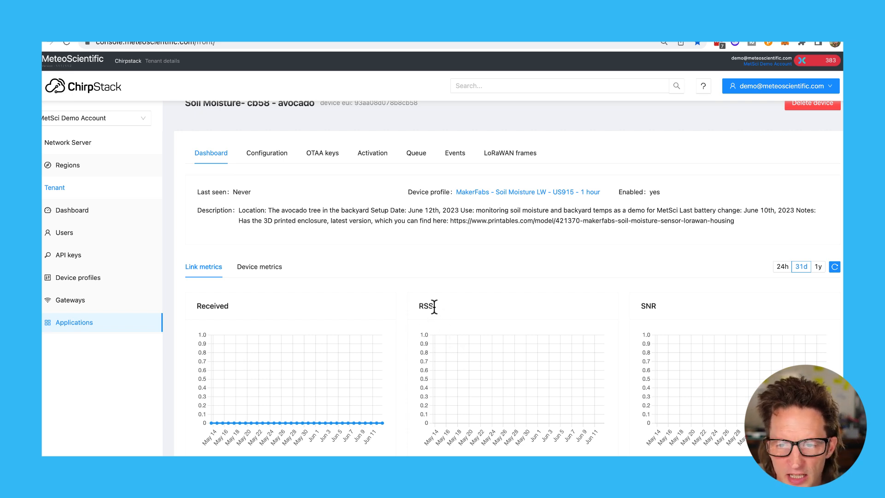
pyautogui.moveTo(625, 330)
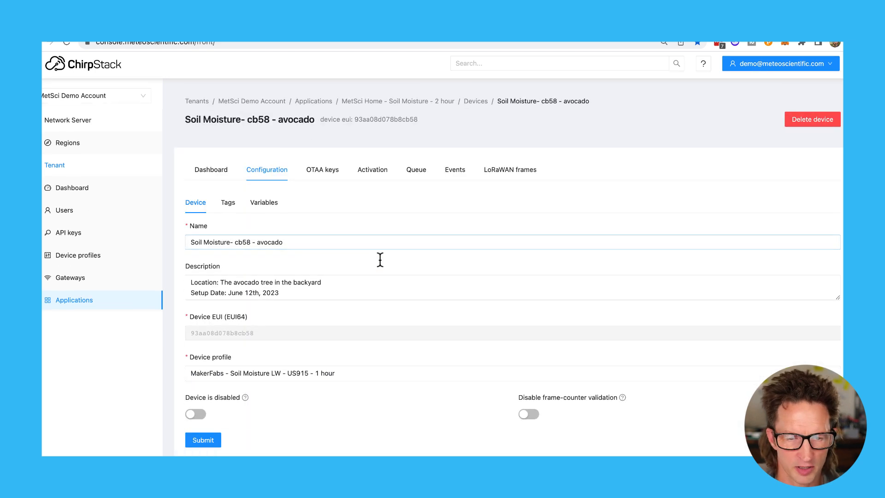
# Tour the device's OTAA keys, activation, empty downlink queue and data-less LoRaWAN frames
pyautogui.click(263, 203)
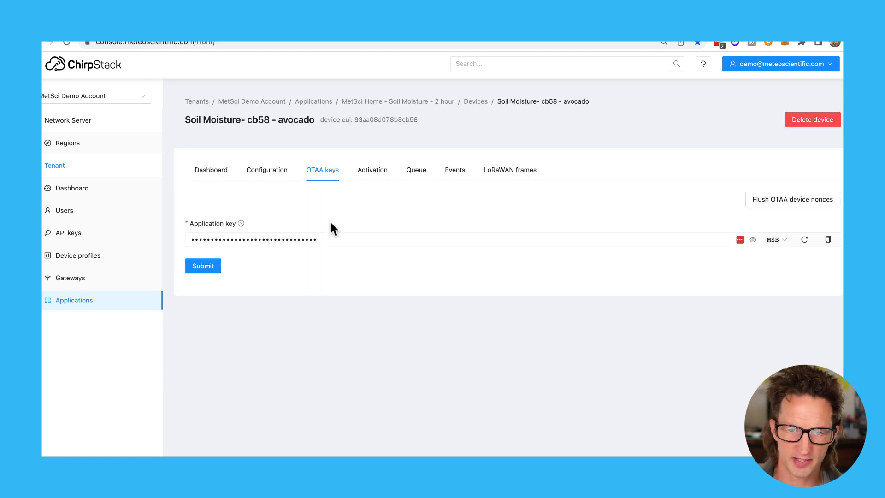
pyautogui.click(373, 170)
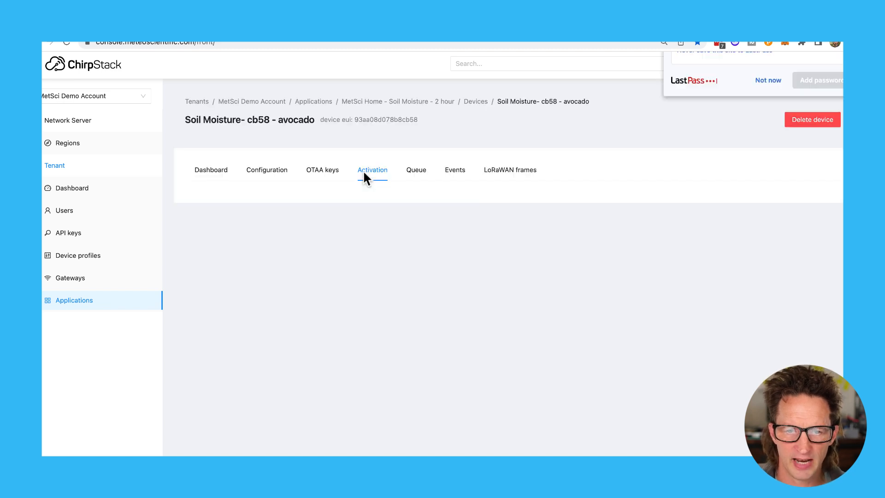
pyautogui.click(371, 170)
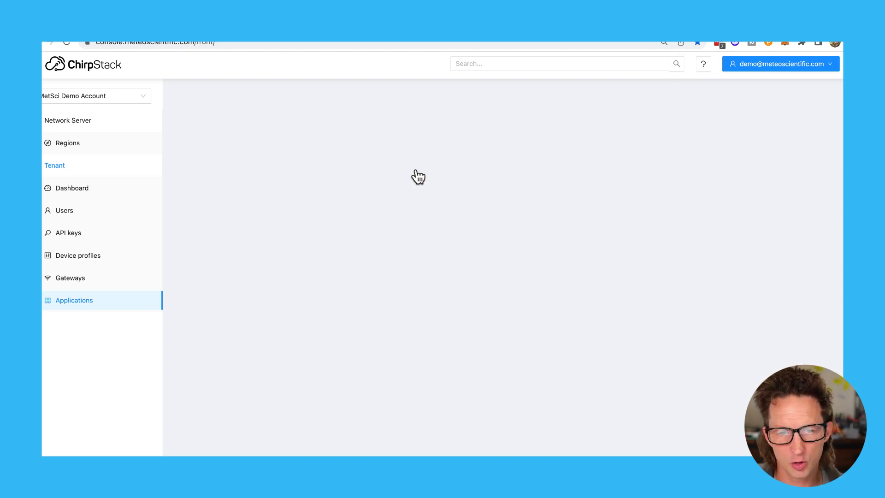
pyautogui.click(416, 169)
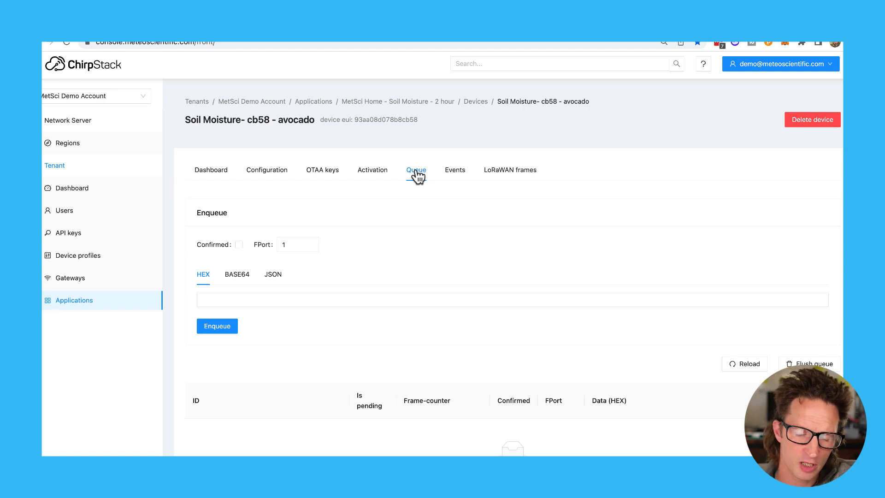
pyautogui.moveTo(416, 180)
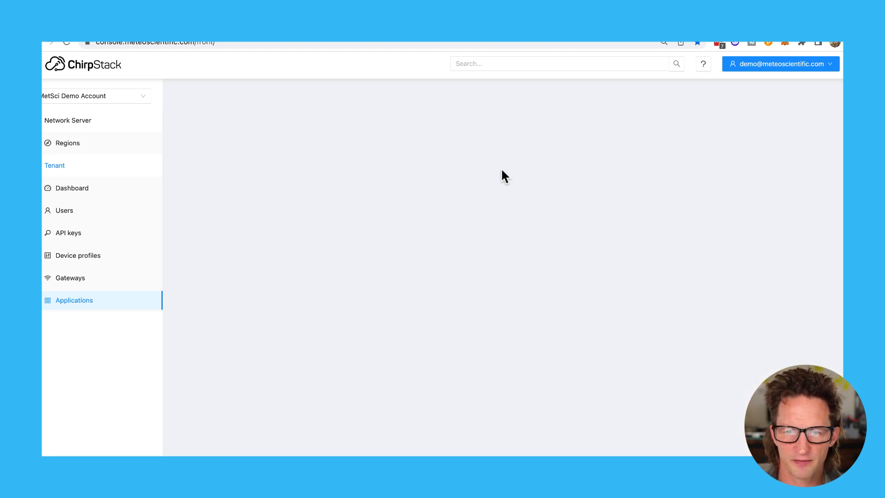
pyautogui.click(510, 169)
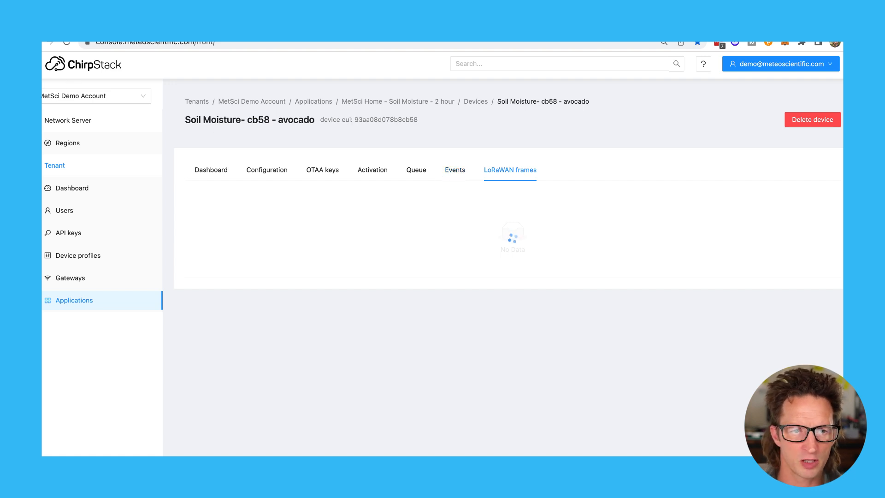
pyautogui.moveTo(101, 79)
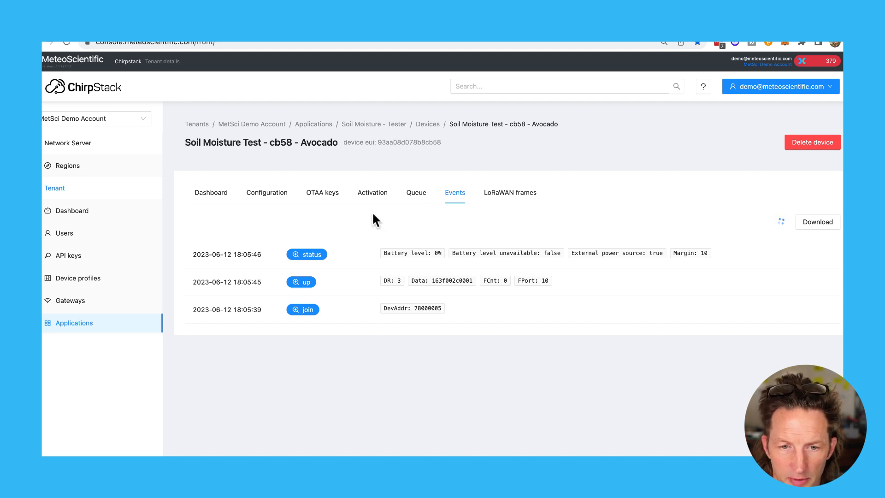
# View the status event details showing external power, battery level 0 and margin 10, then close them
pyautogui.click(307, 254)
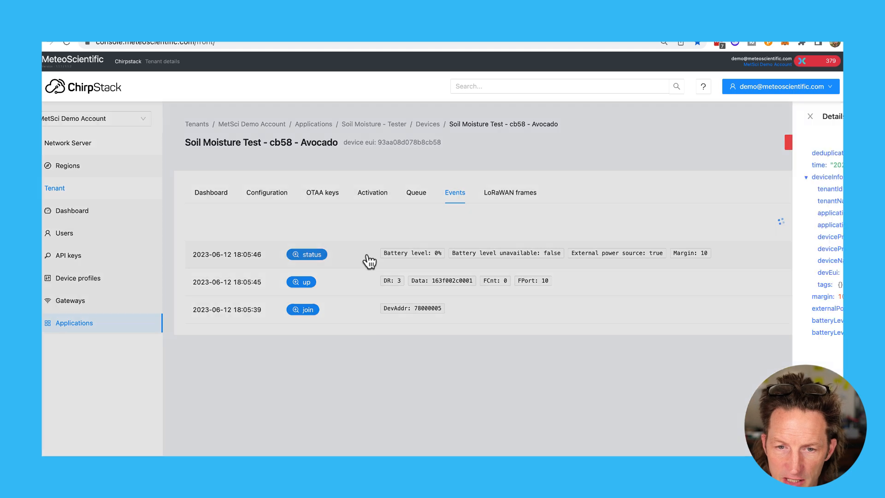
pyautogui.click(306, 255)
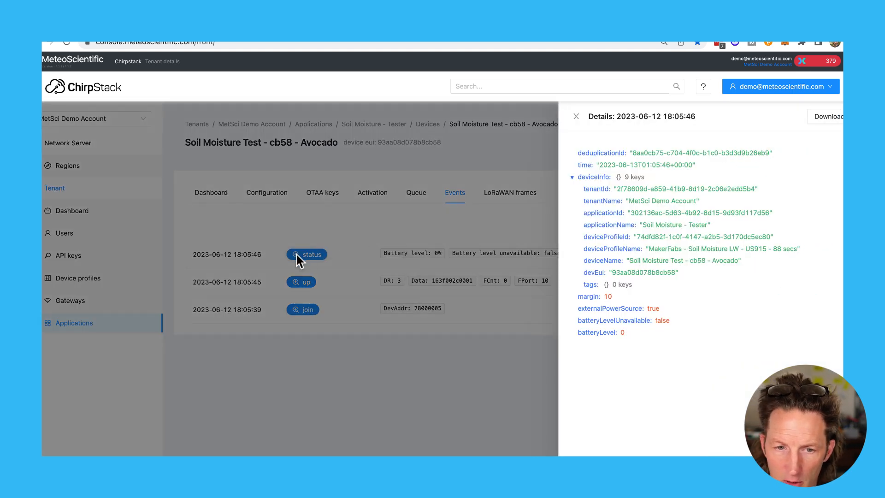
pyautogui.click(576, 116)
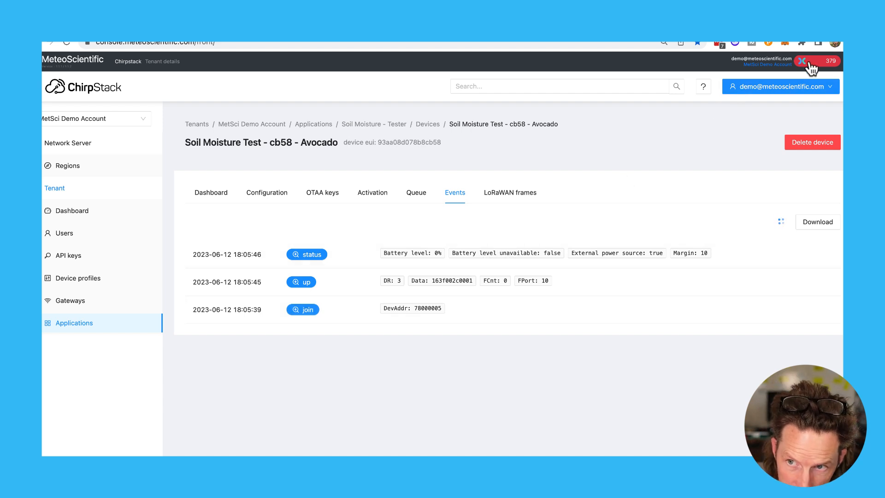
pyautogui.moveTo(642, 154)
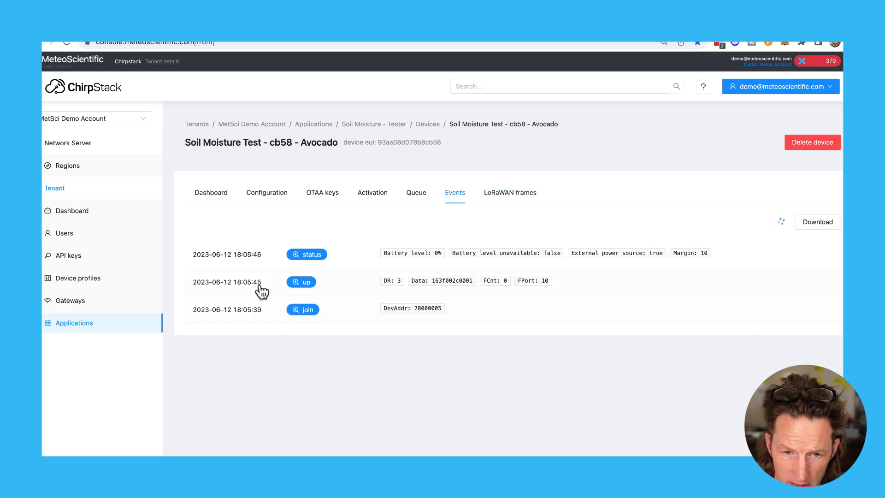
pyautogui.click(301, 282)
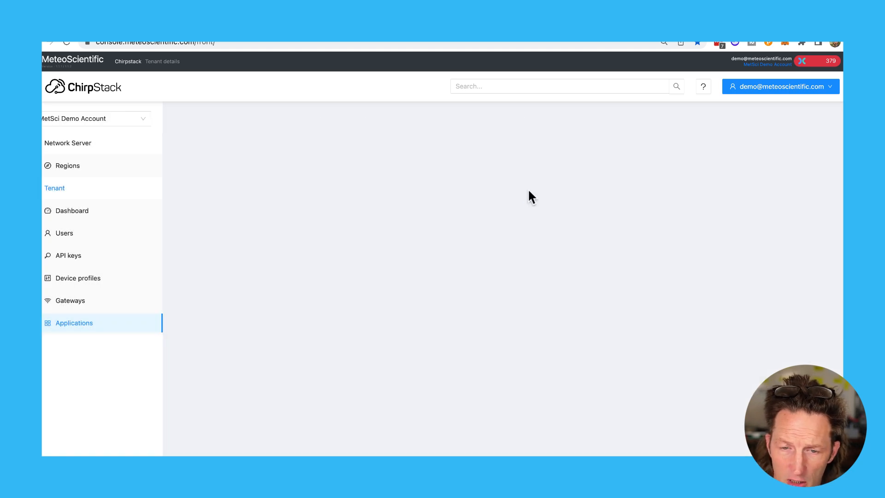
# Show the device's JoinRequest and JoinAccept frames and view the JoinAccept's header, frequency and modulation details
pyautogui.click(509, 192)
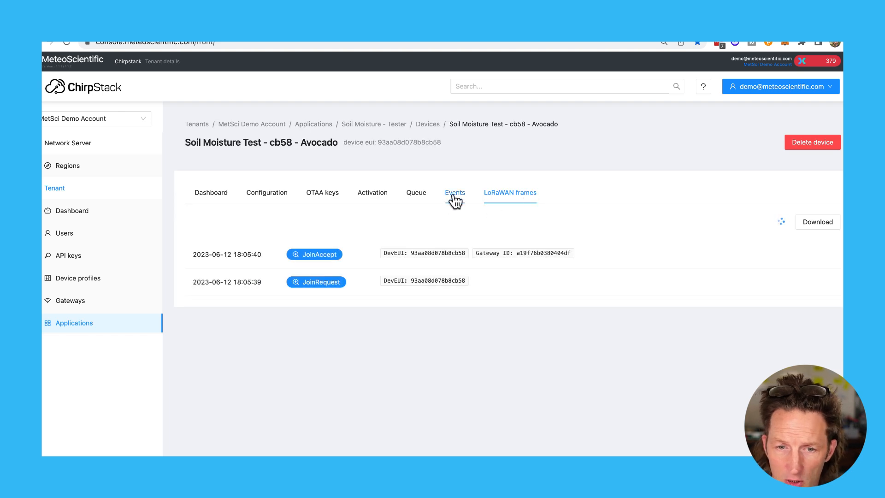
pyautogui.moveTo(460, 200)
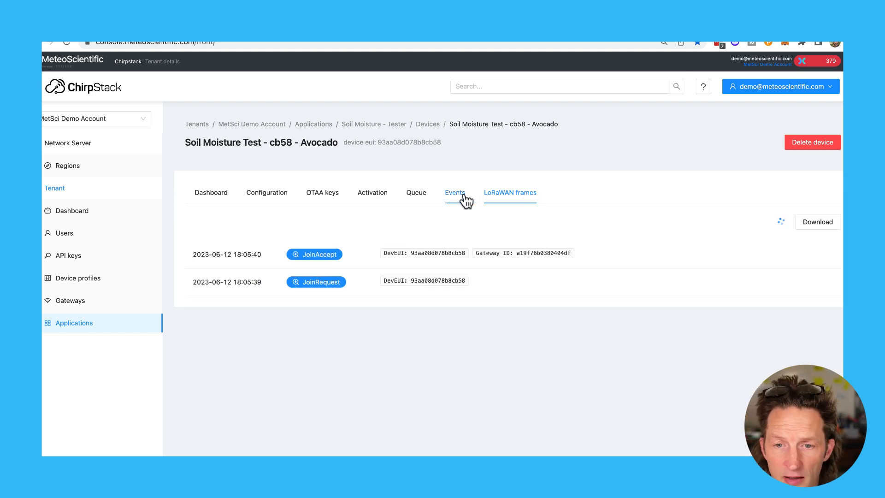
pyautogui.click(509, 192)
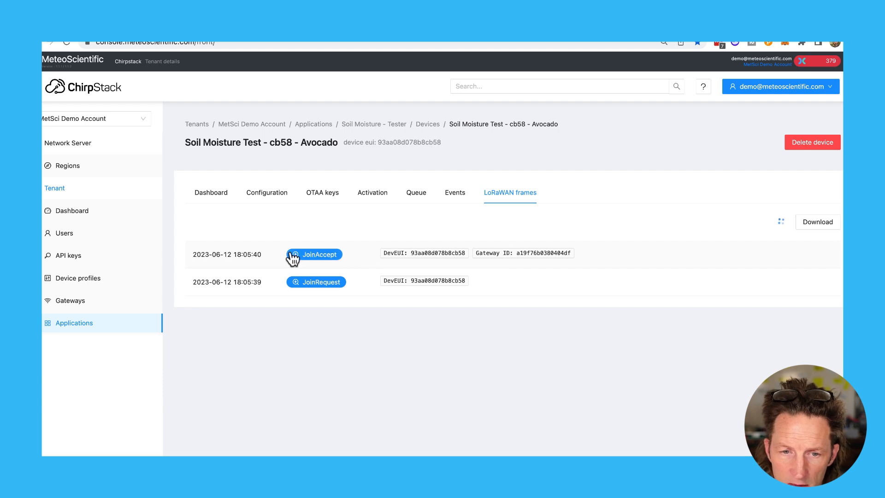
pyautogui.click(320, 254)
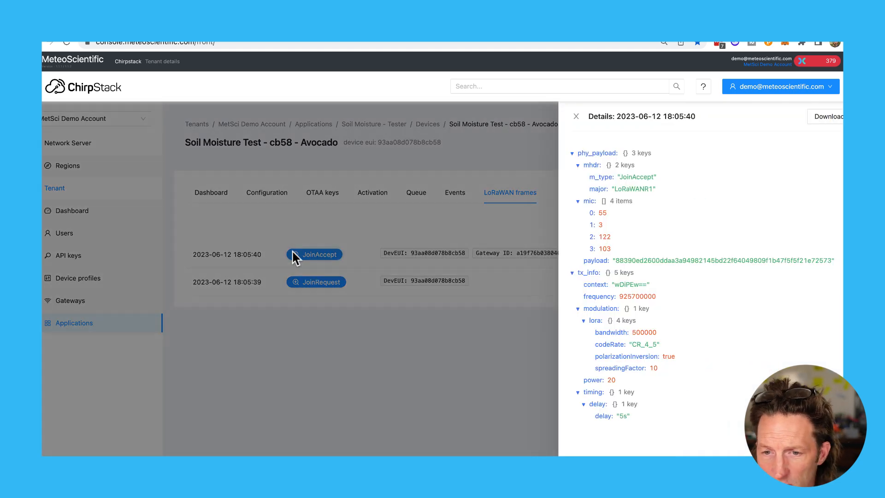